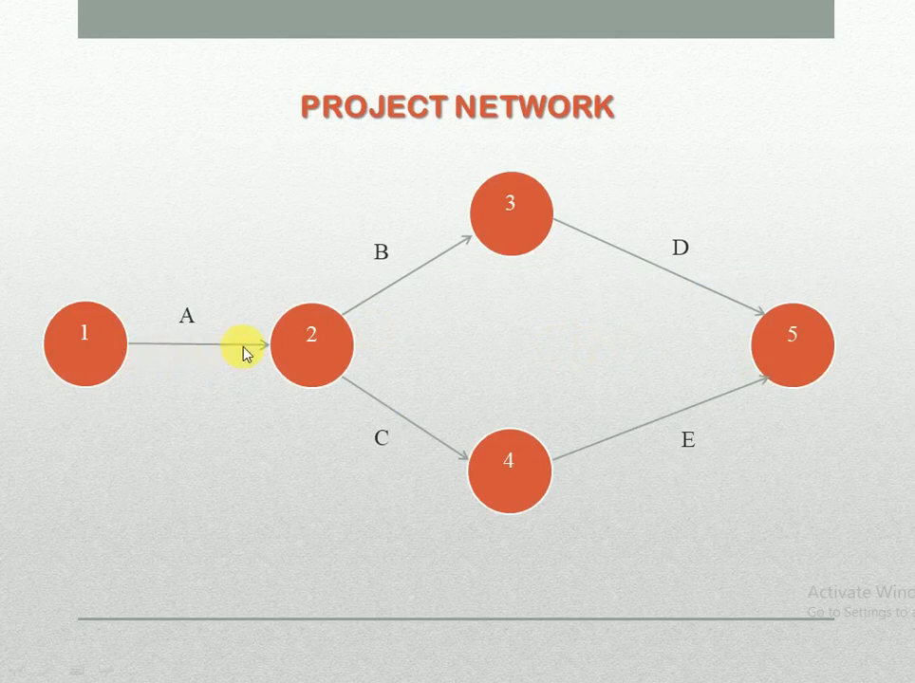
mouse_move(156, 355)
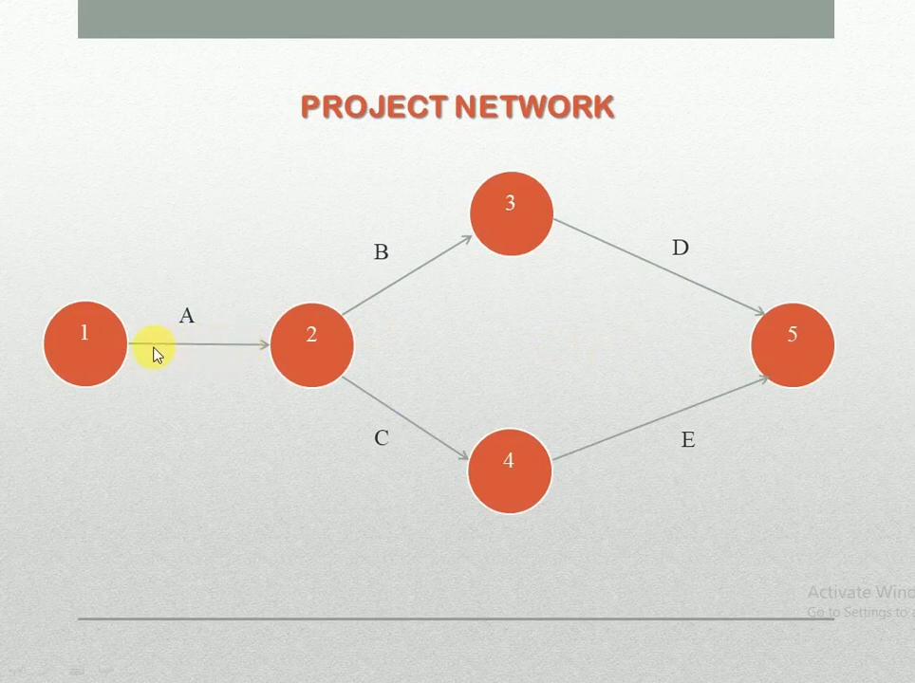
mouse_move(212, 352)
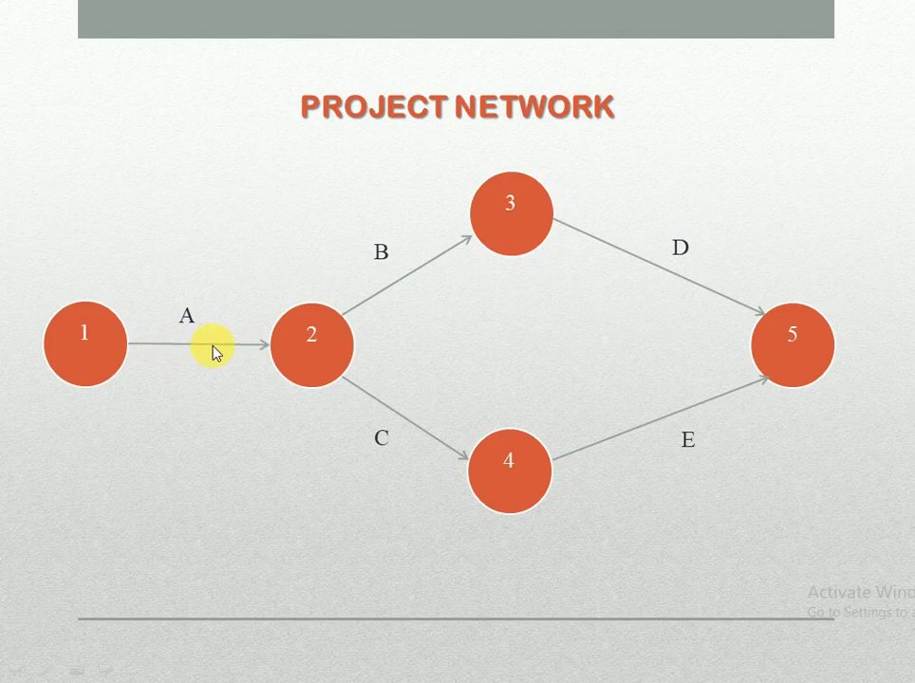
mouse_move(159, 349)
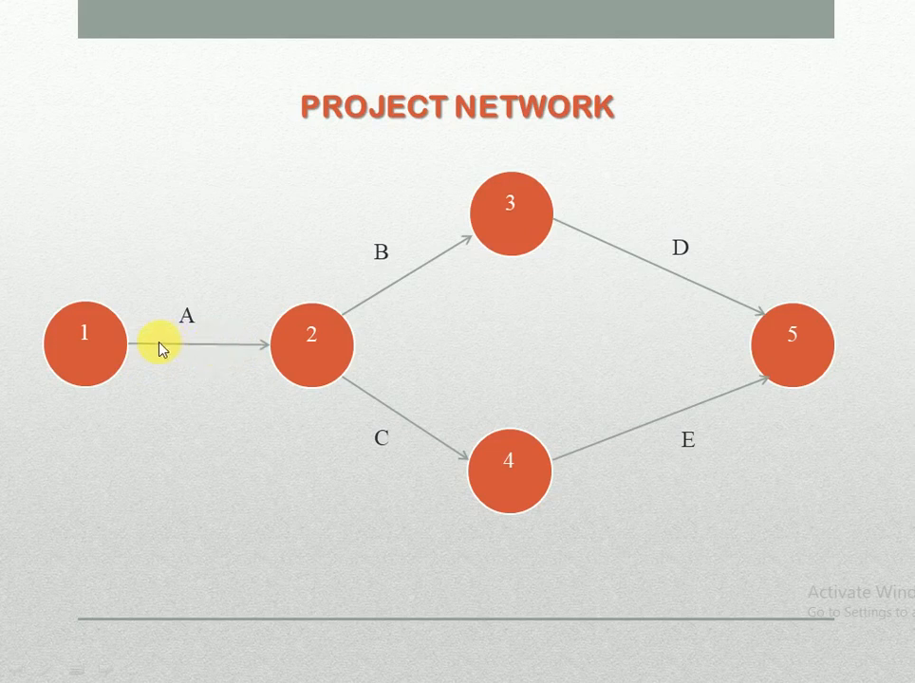
mouse_move(186, 351)
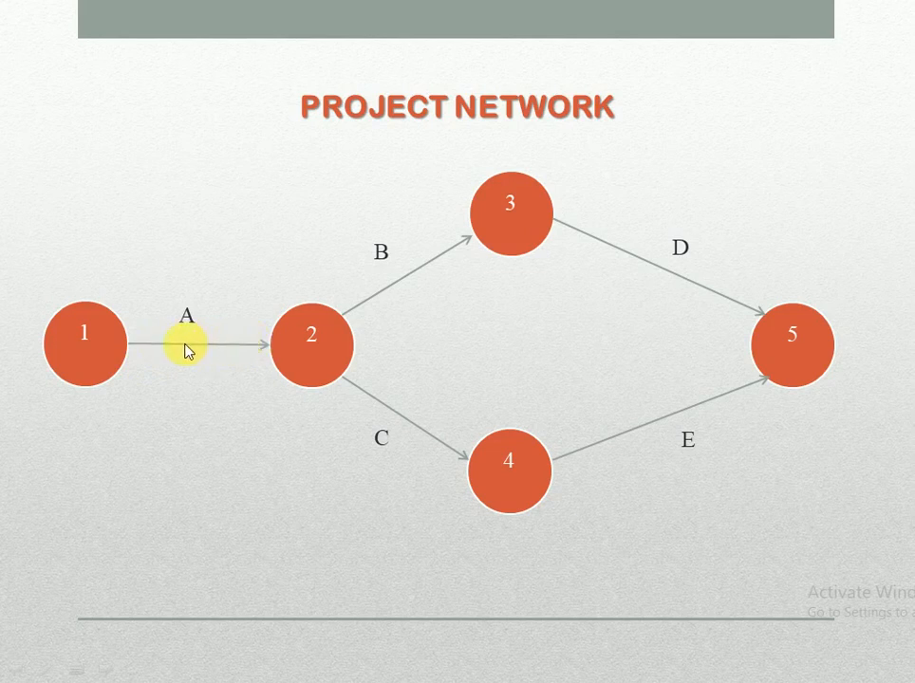
mouse_move(240, 353)
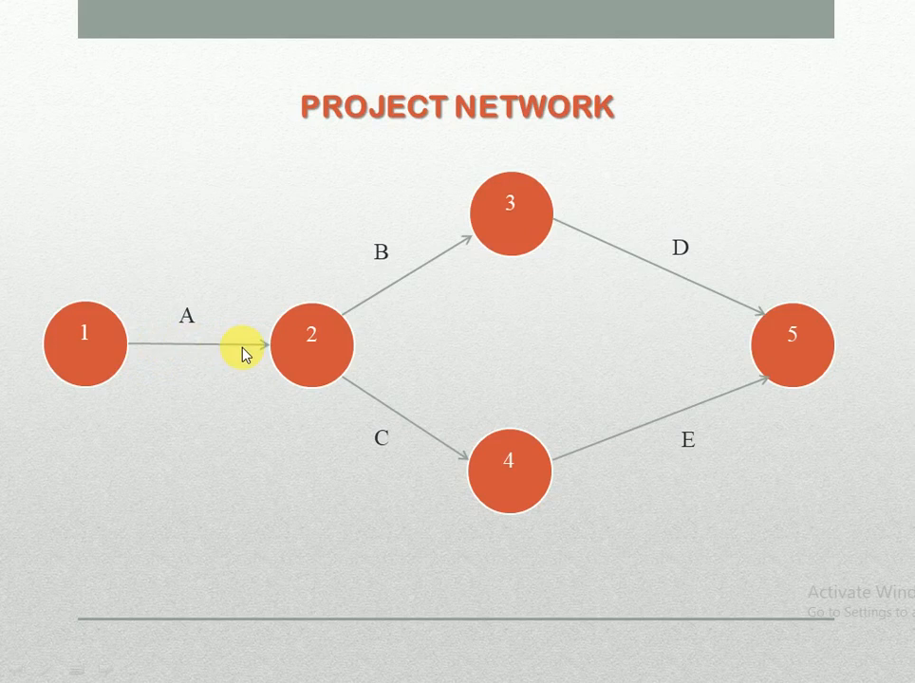
mouse_move(314, 294)
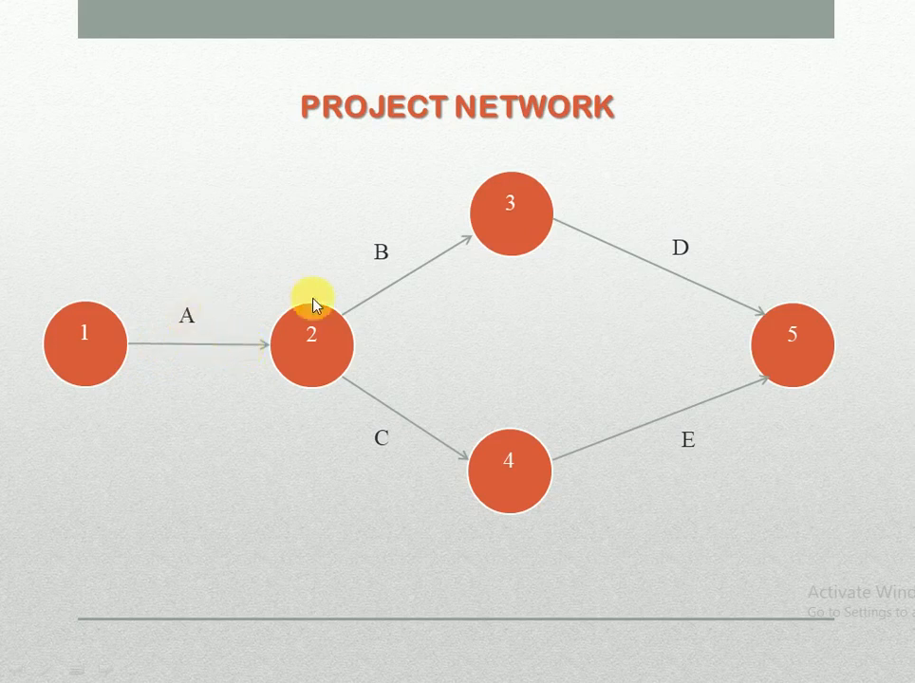
mouse_move(698, 263)
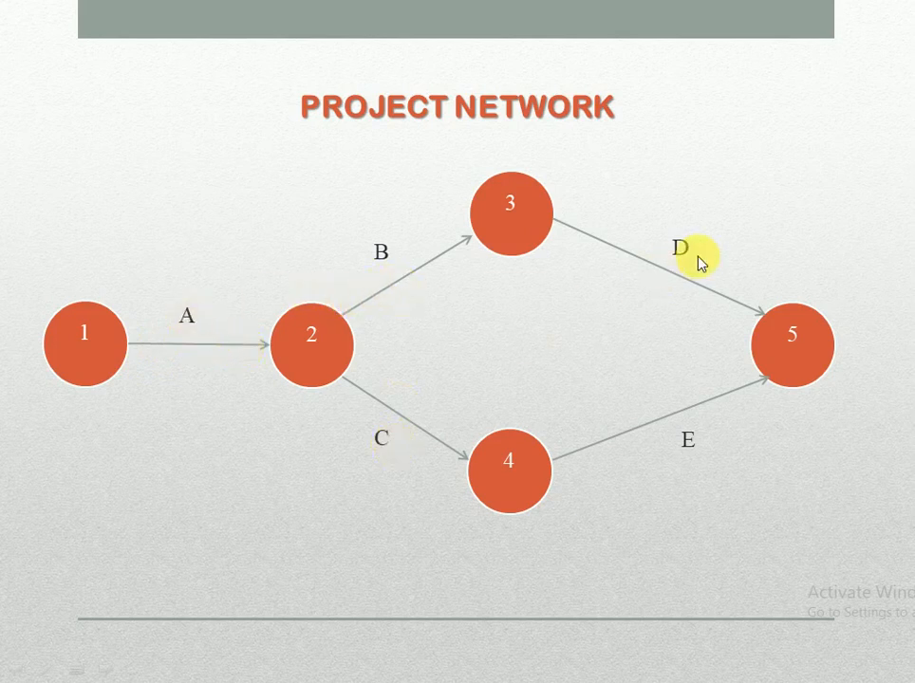
mouse_move(47, 304)
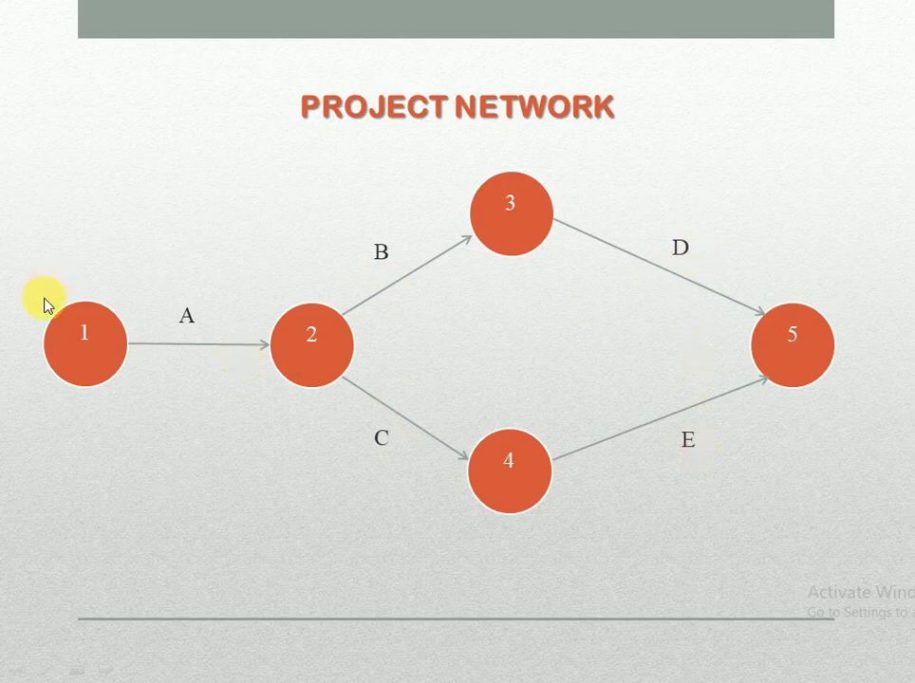
mouse_move(121, 311)
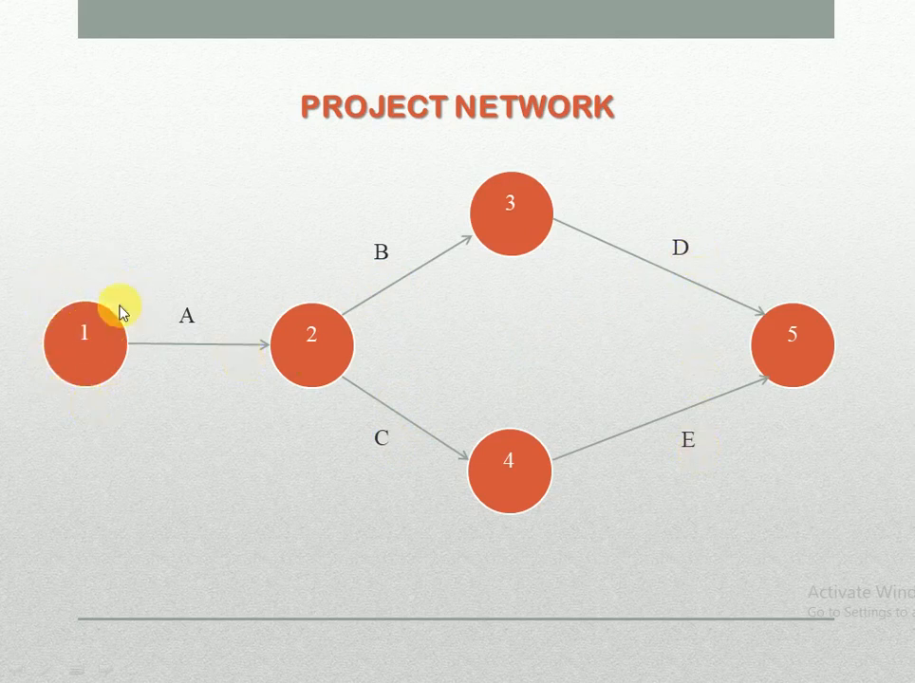
mouse_move(60, 311)
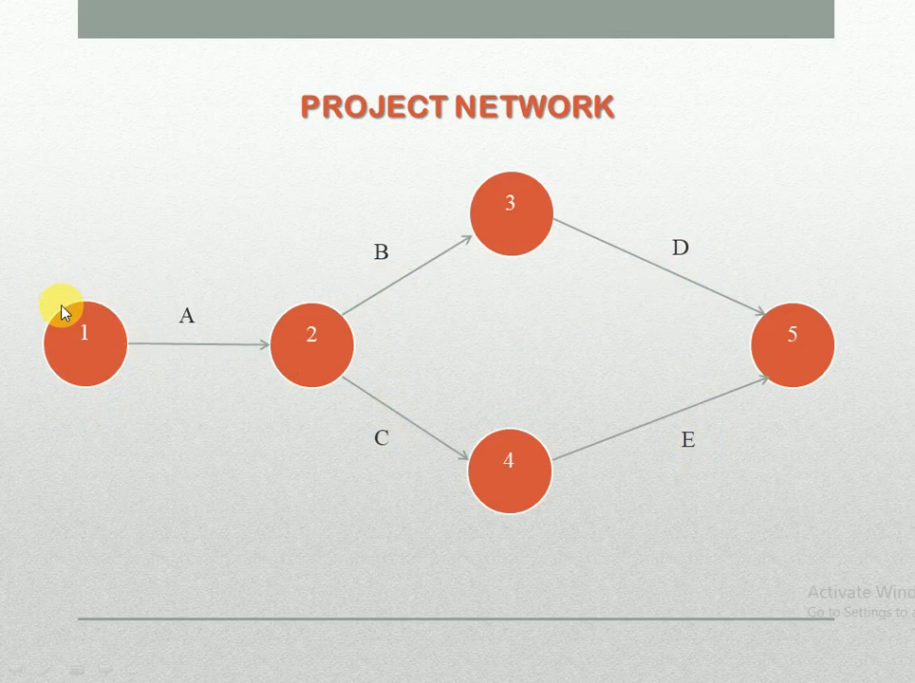
mouse_move(834, 358)
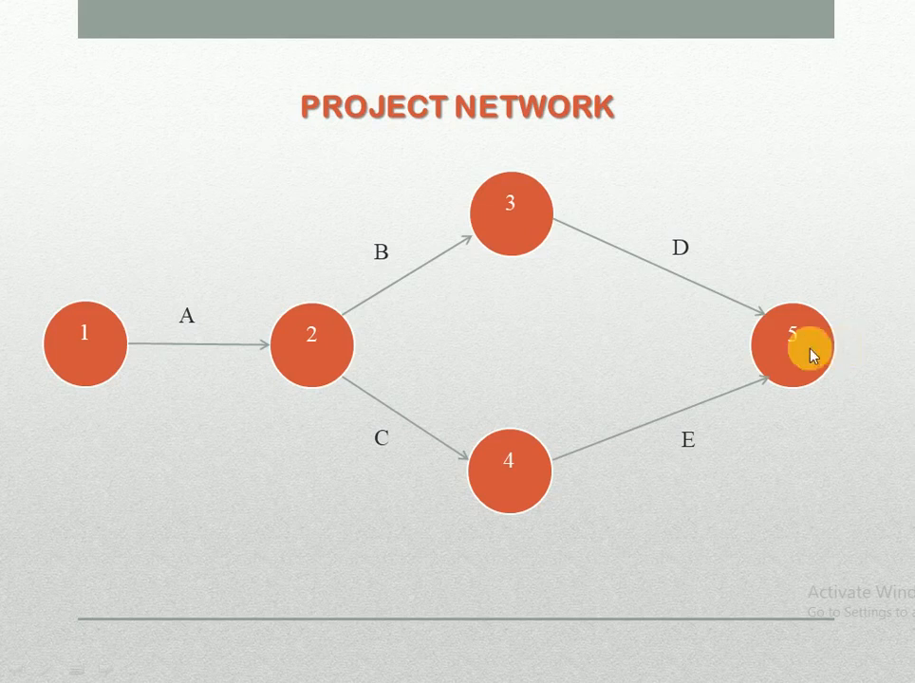
mouse_move(85, 345)
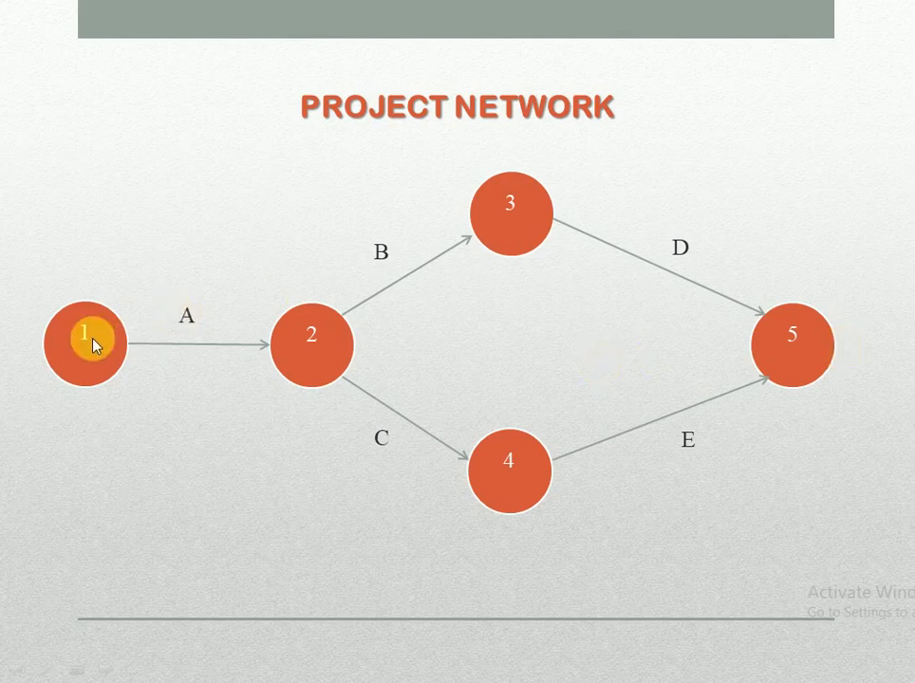
mouse_move(133, 372)
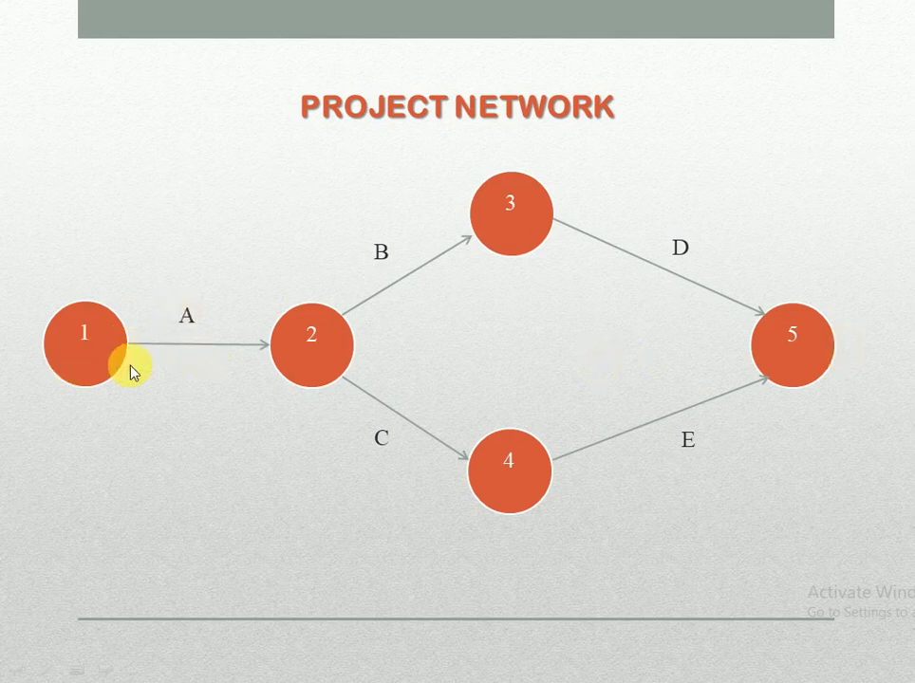
mouse_move(315, 372)
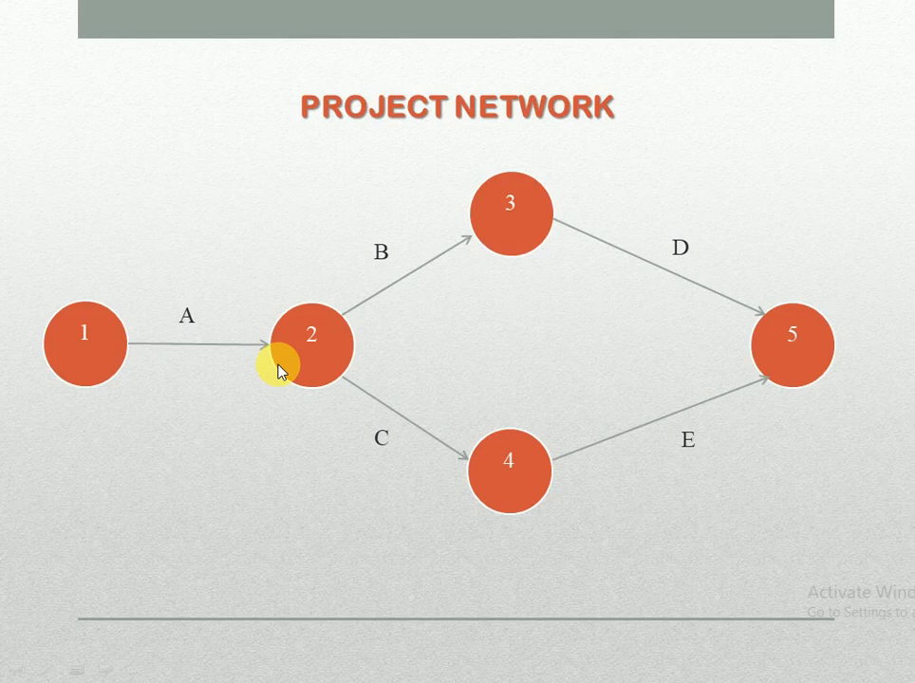
mouse_move(288, 461)
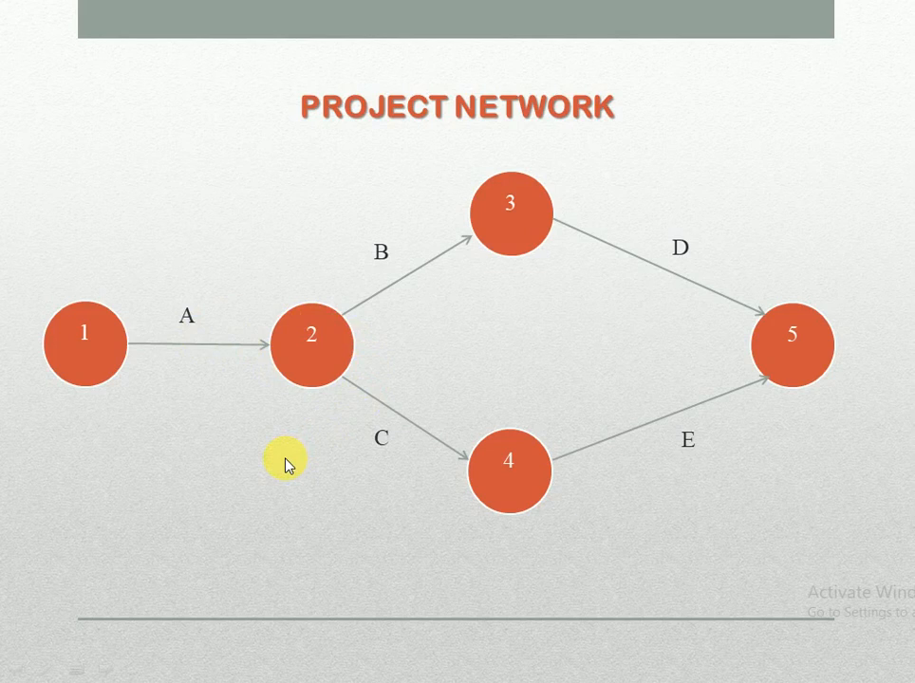
mouse_move(143, 422)
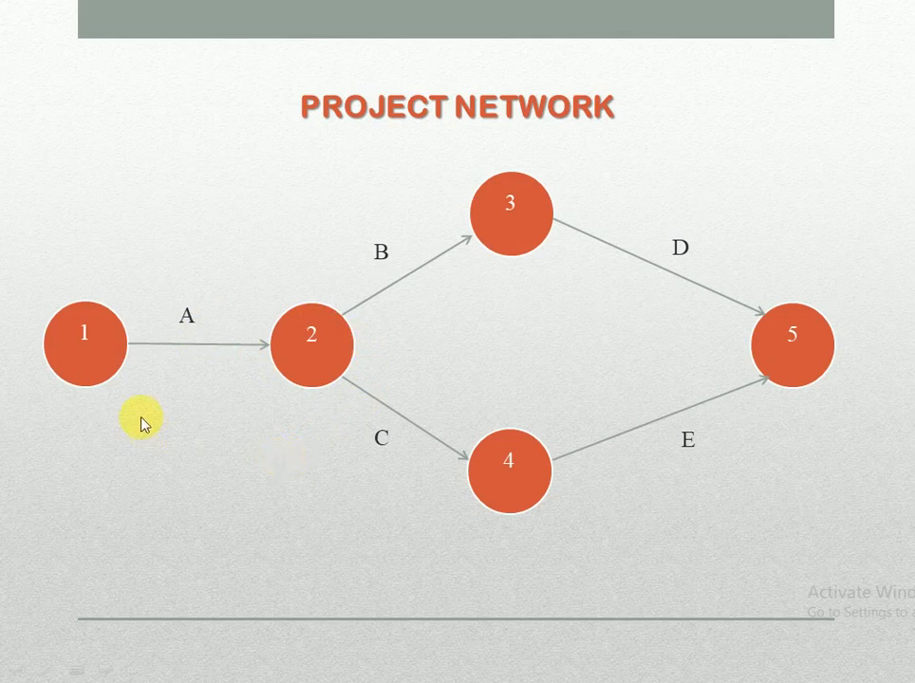
mouse_move(736, 520)
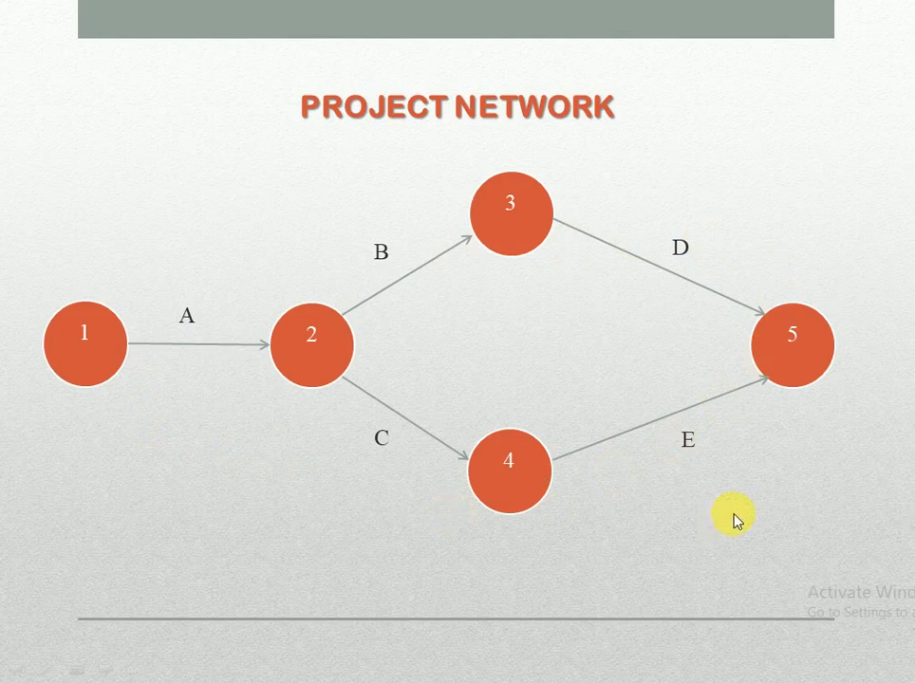
mouse_move(883, 511)
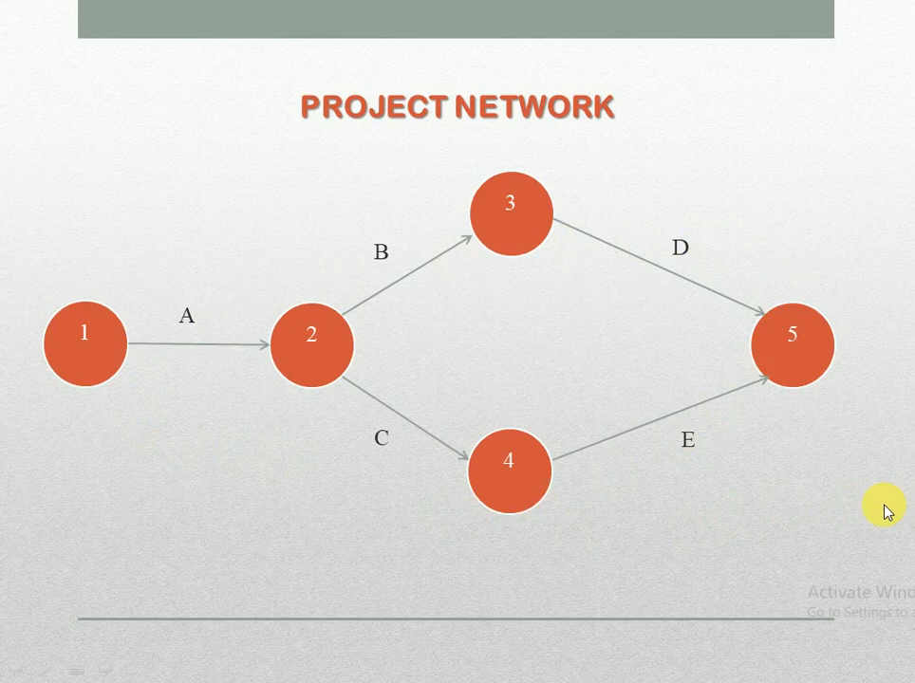
mouse_move(896, 508)
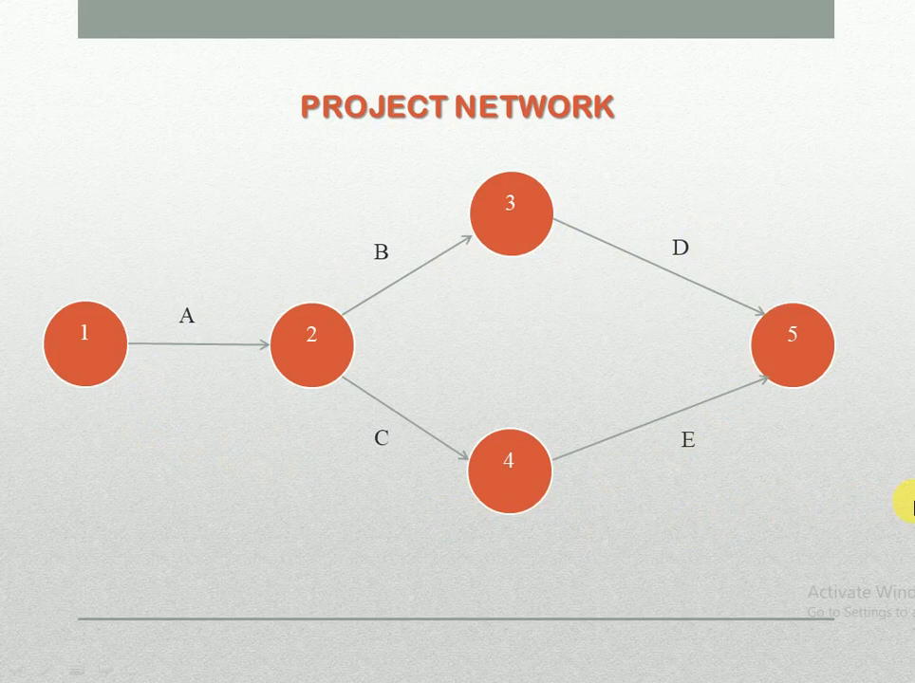
mouse_move(86, 418)
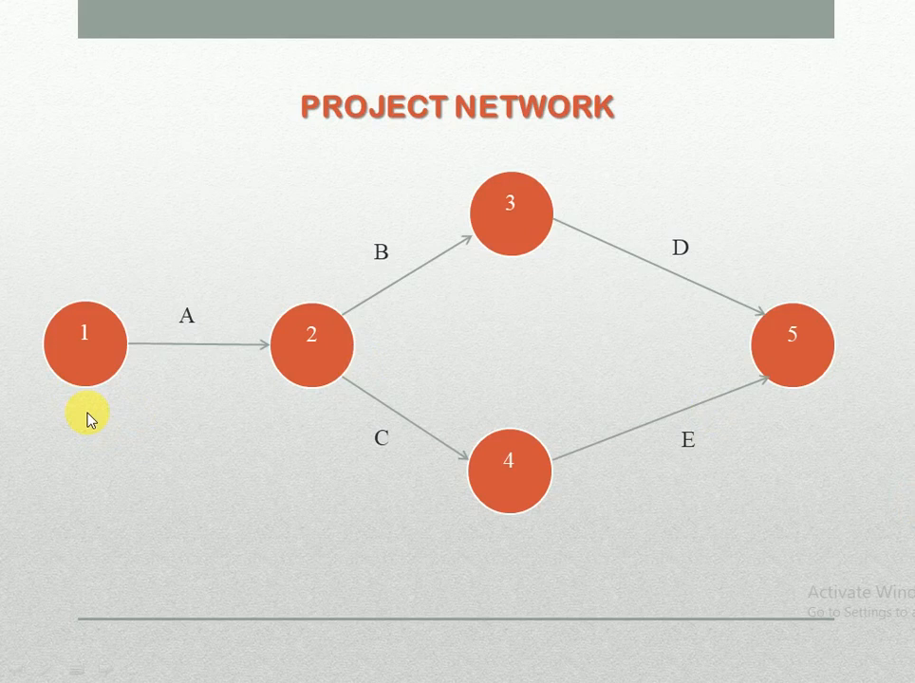
mouse_move(300, 406)
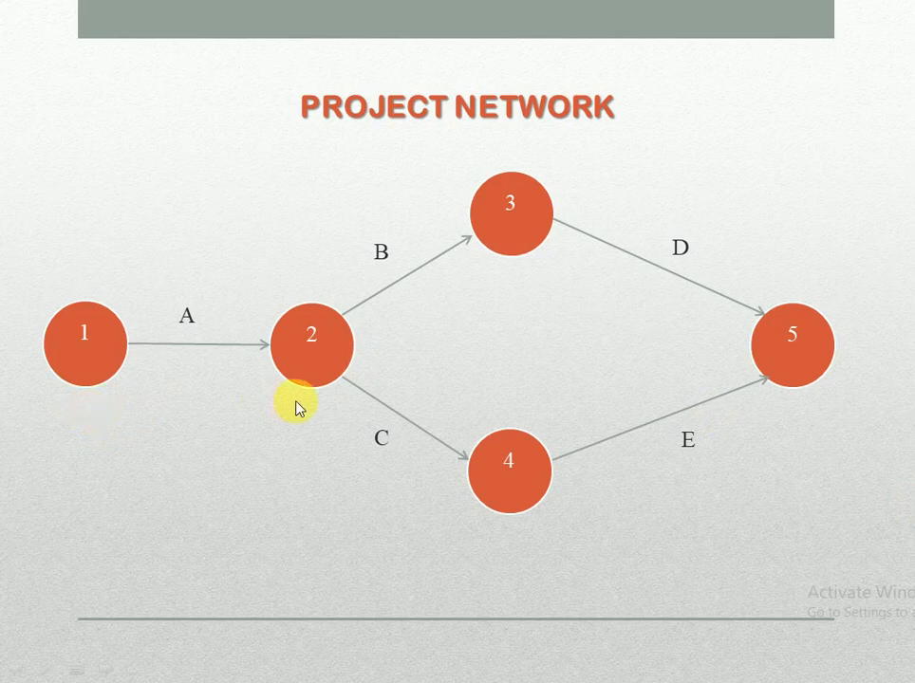
mouse_move(435, 340)
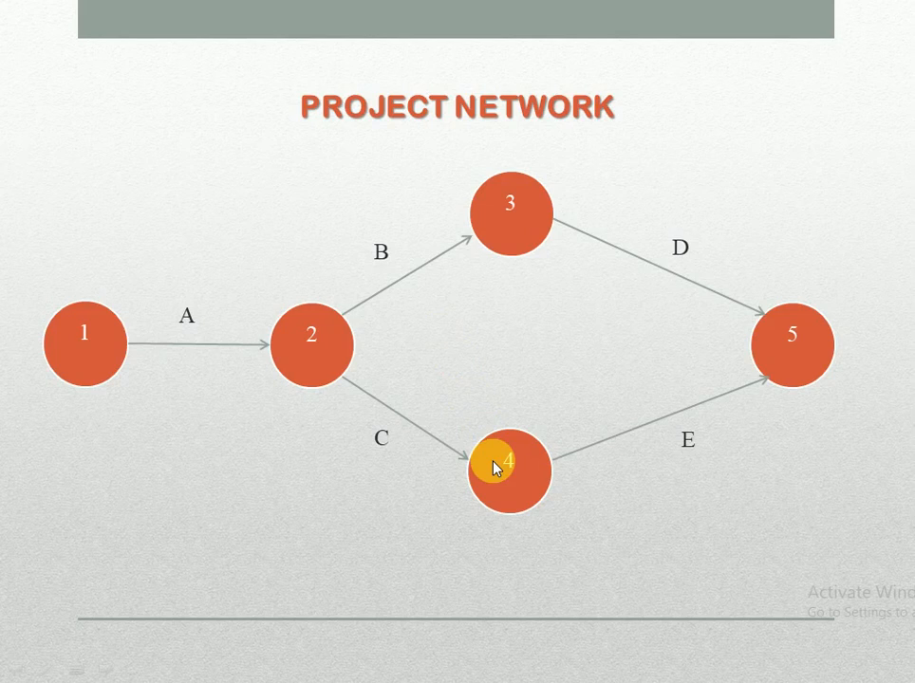
mouse_move(846, 471)
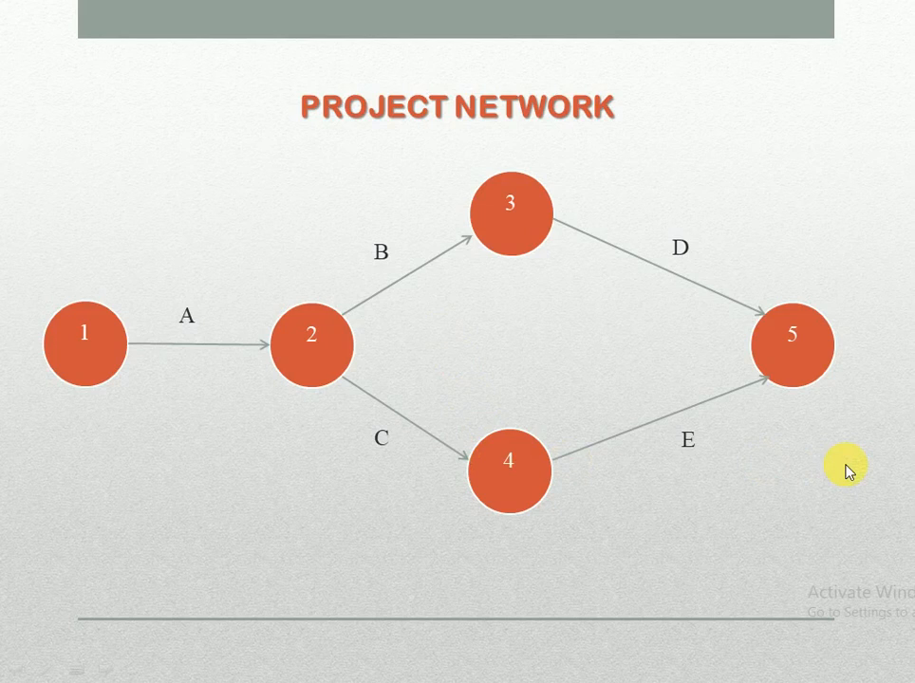
mouse_move(440, 391)
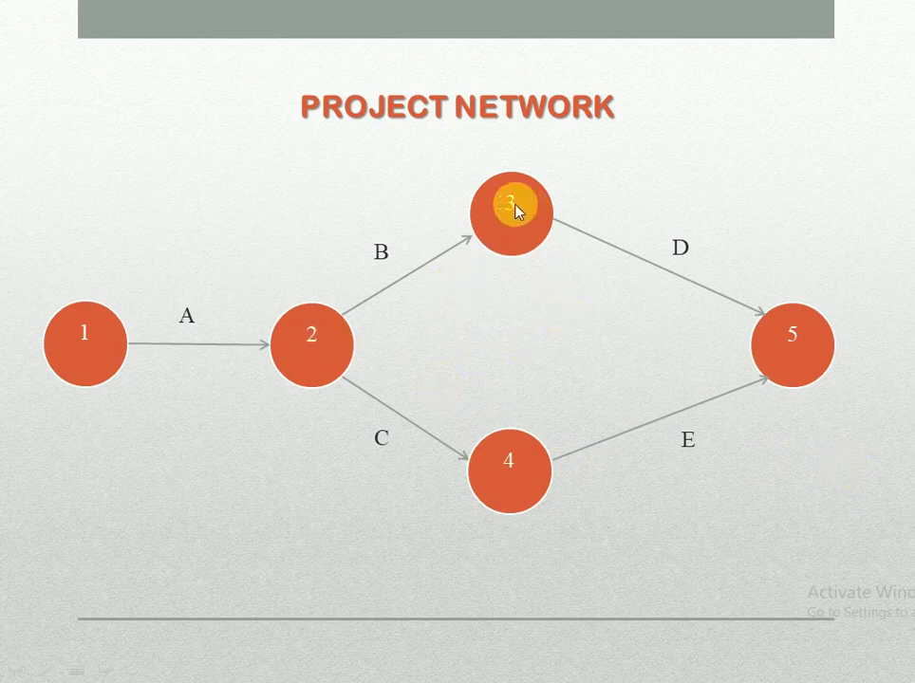
mouse_move(255, 436)
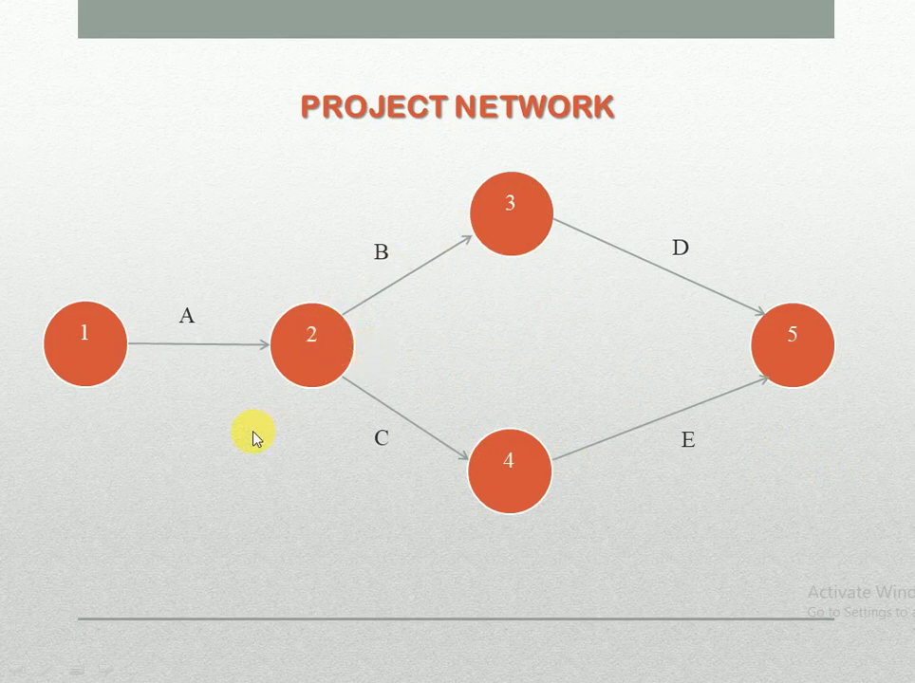
mouse_move(193, 516)
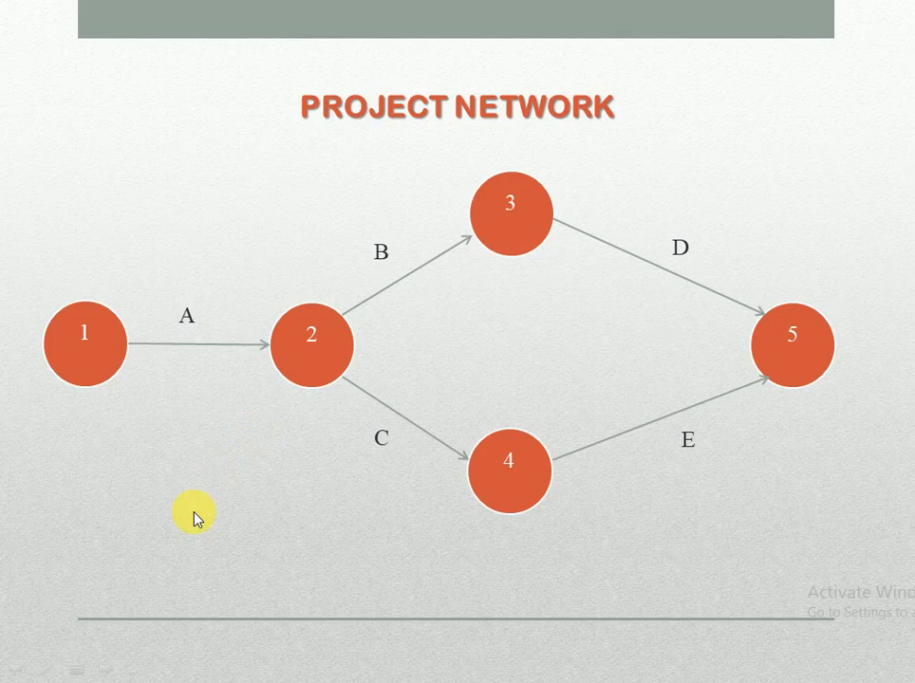
mouse_move(140, 462)
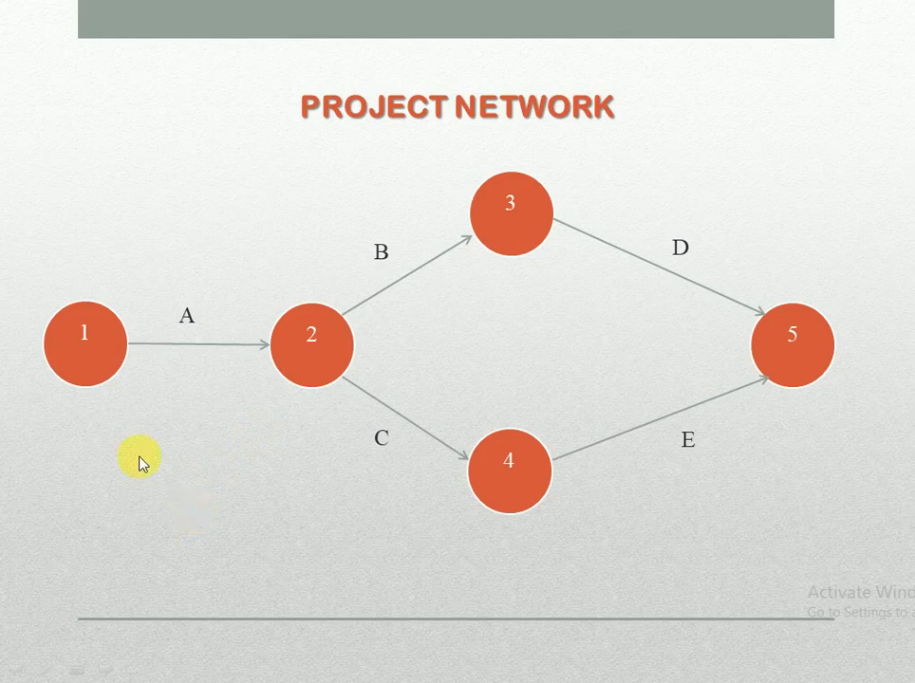
mouse_move(77, 414)
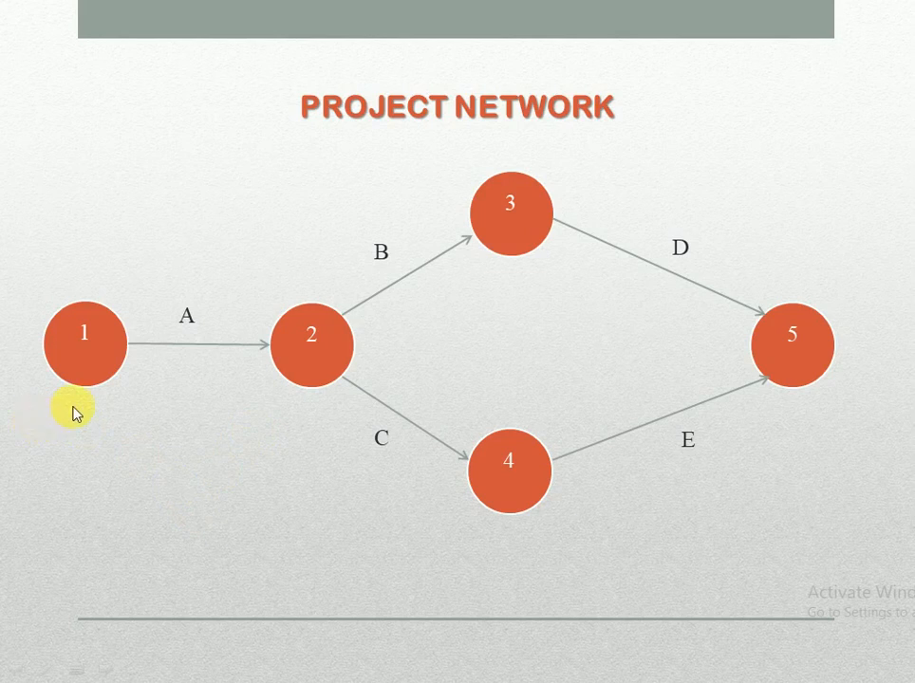
mouse_move(93, 378)
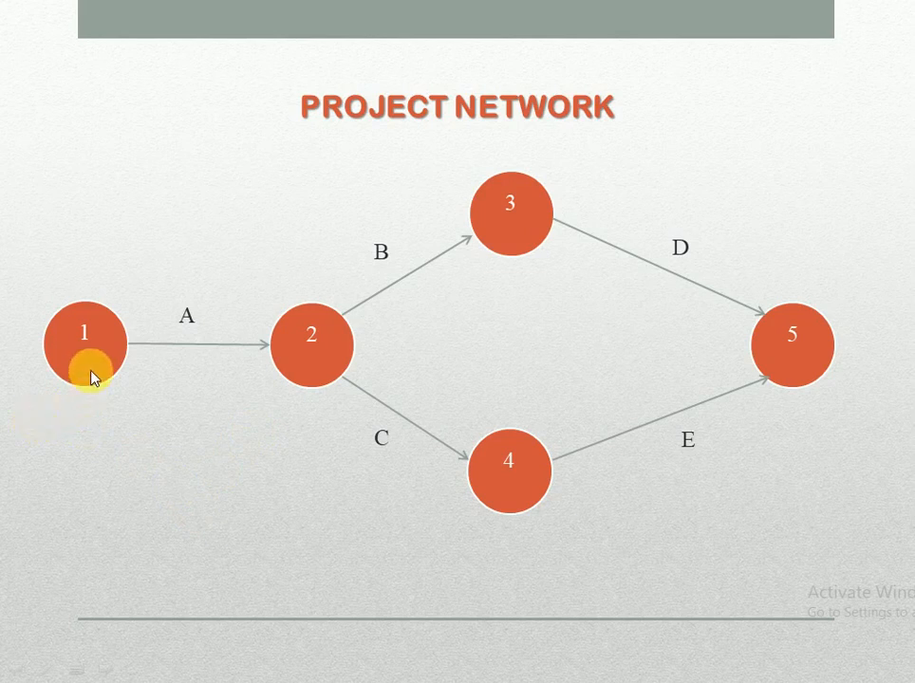
mouse_move(321, 370)
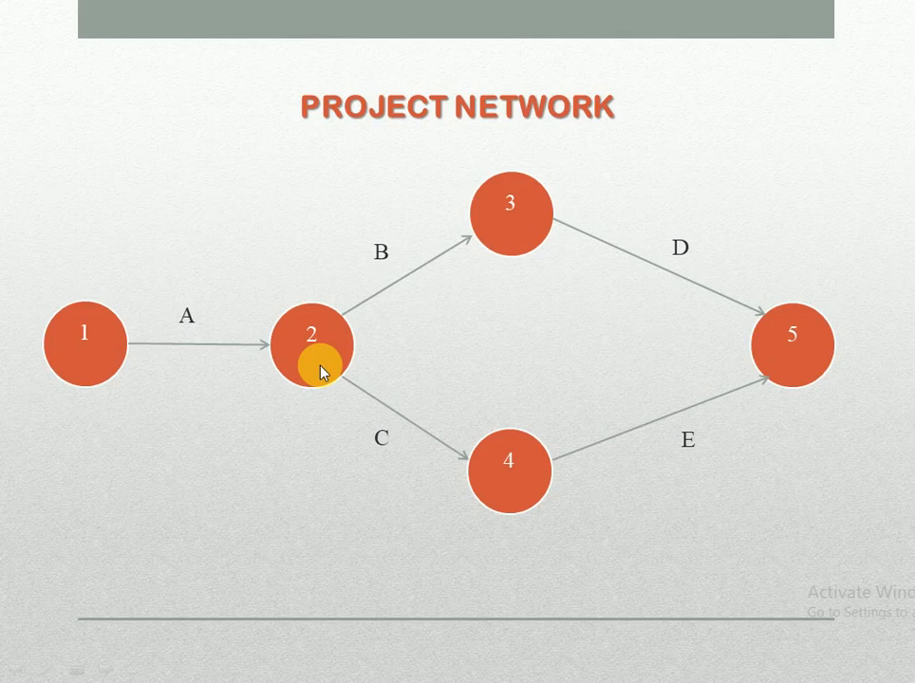
mouse_move(467, 370)
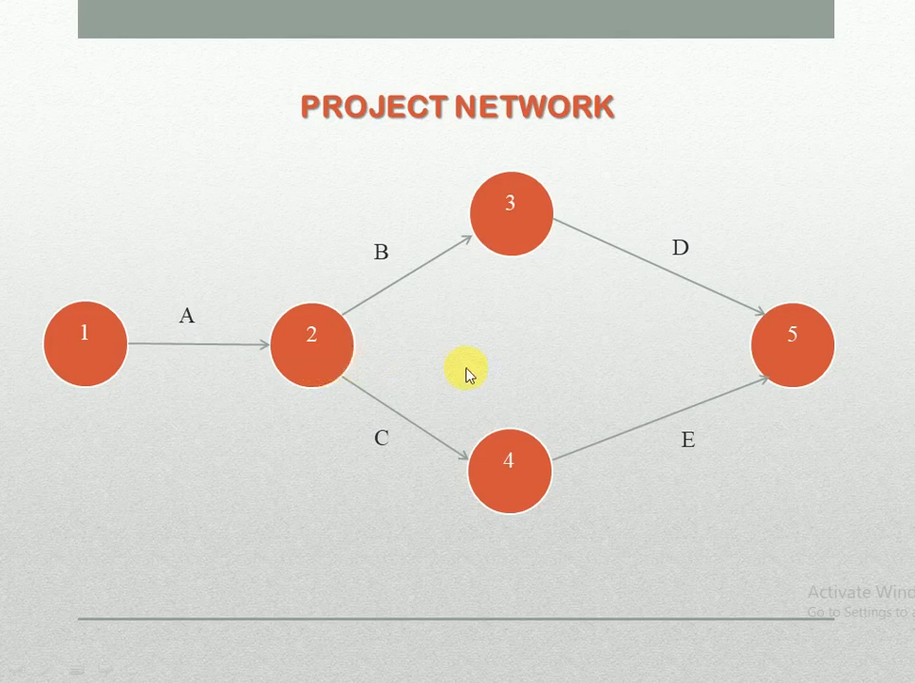
mouse_move(558, 440)
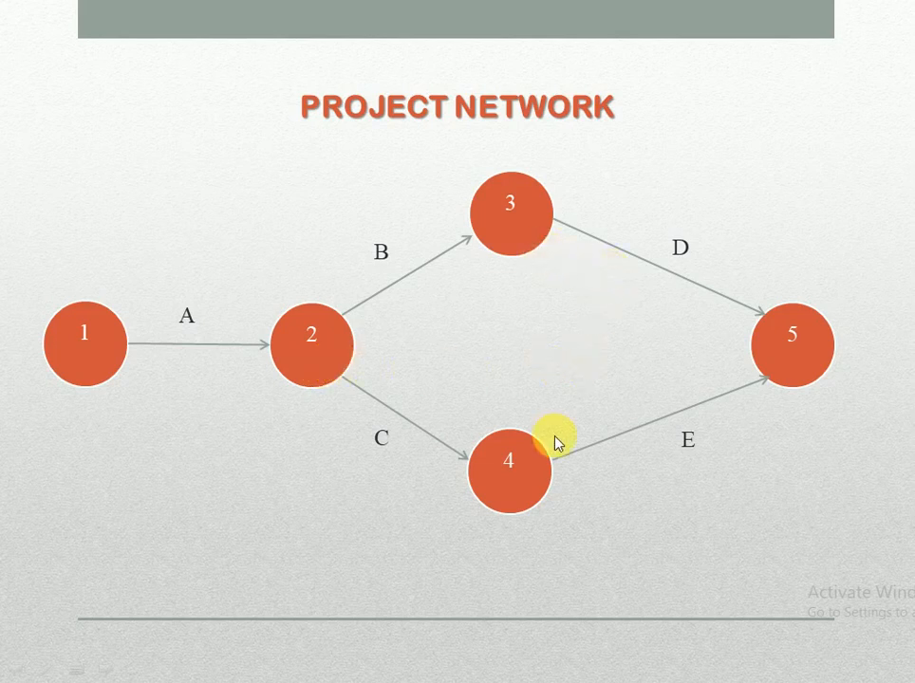
mouse_move(661, 465)
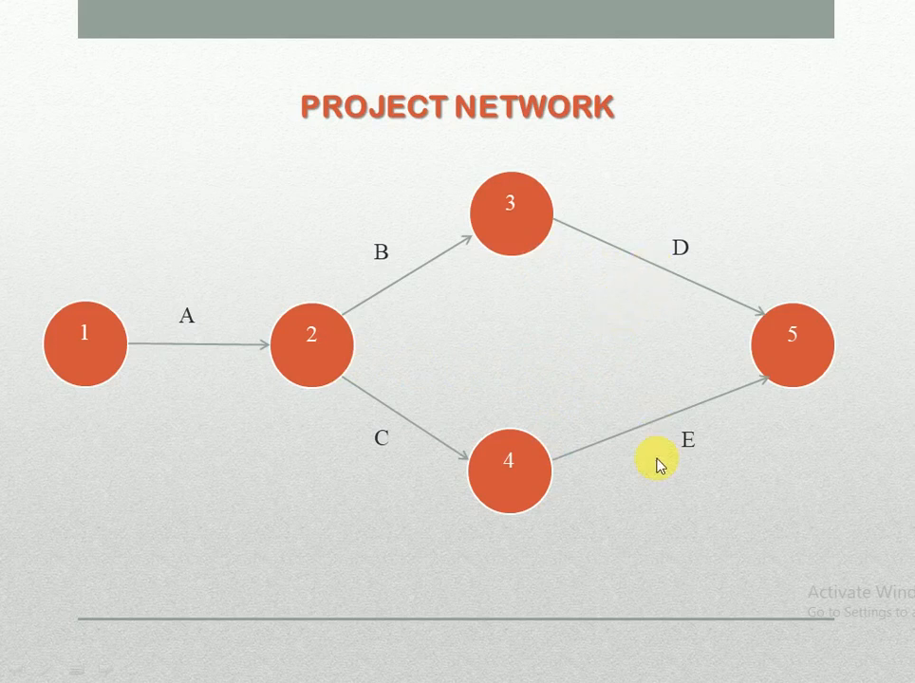
mouse_move(793, 357)
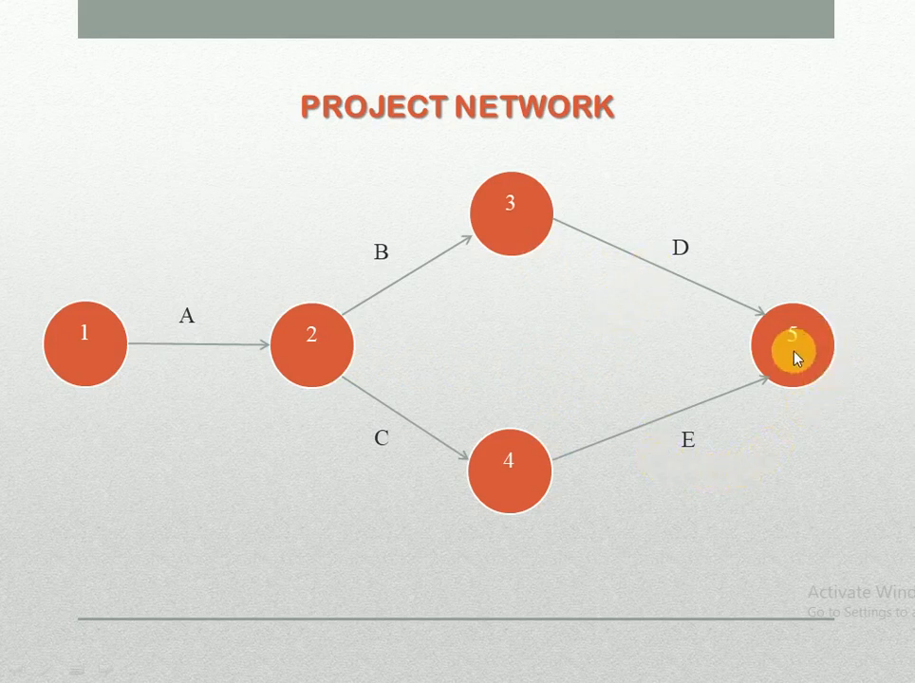
mouse_move(834, 467)
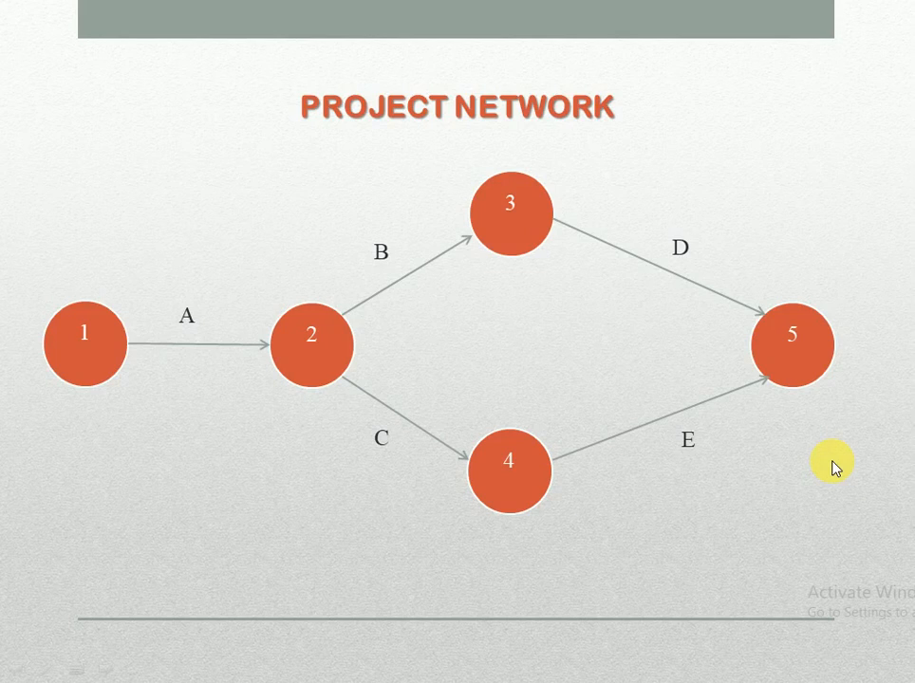
mouse_move(112, 303)
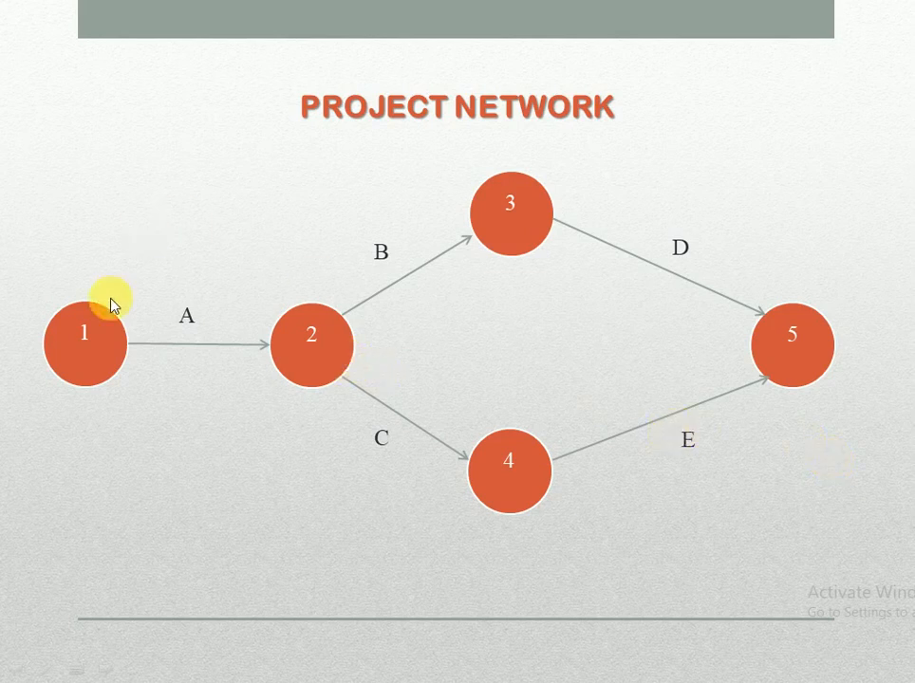
mouse_move(313, 331)
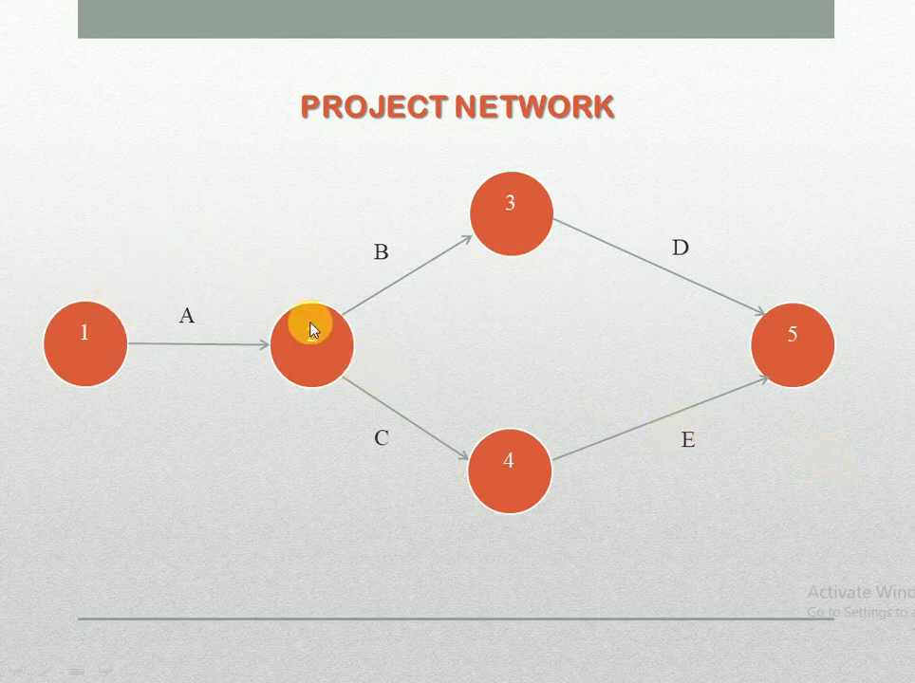
mouse_move(288, 552)
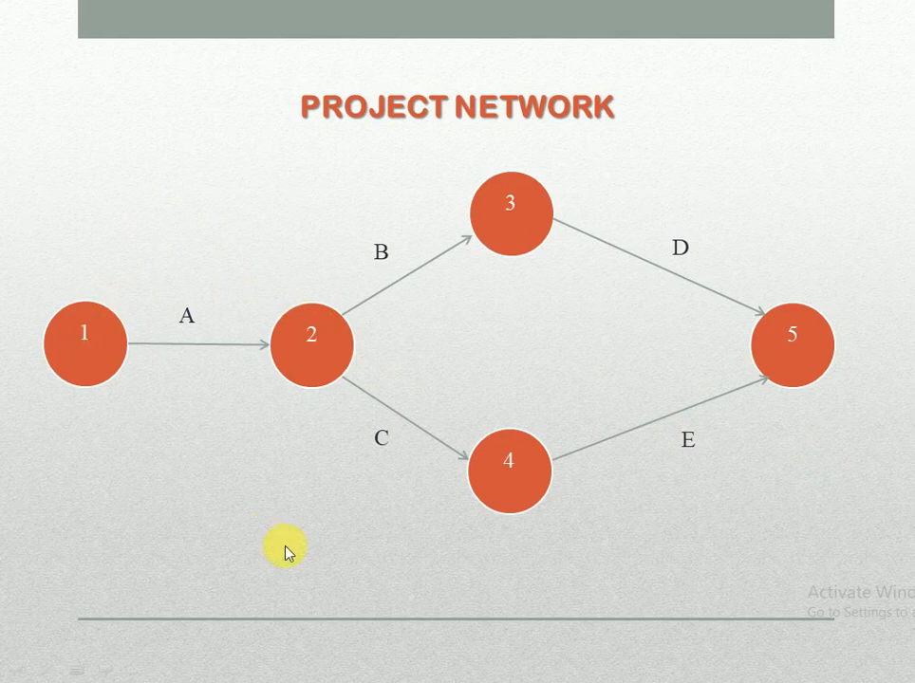
mouse_move(288, 551)
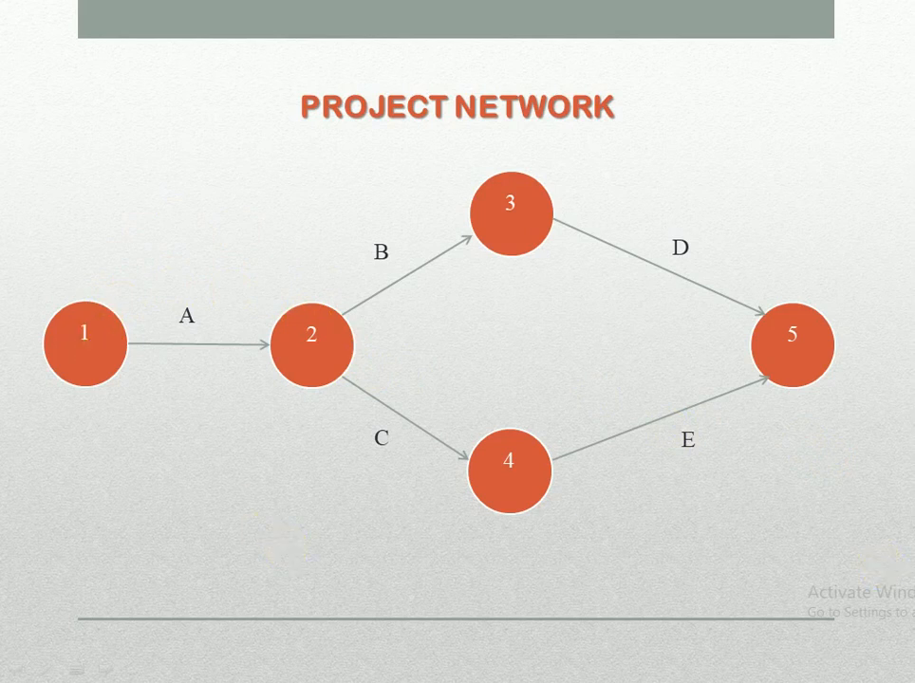